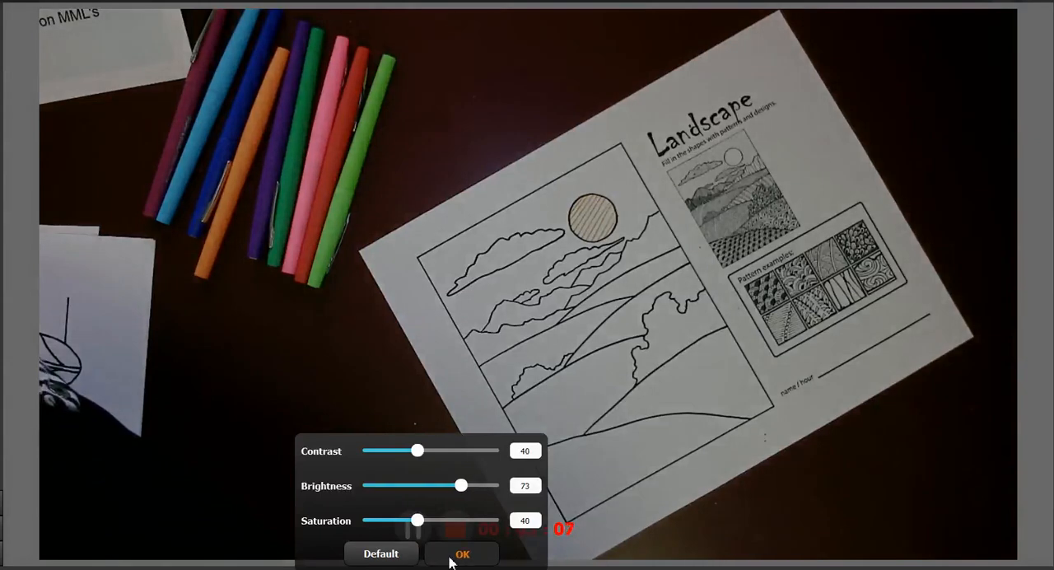
- Confirm the image adjustments (contrast 40, brightness 73, saturation 40) and return to the live view
left_click(461, 553)
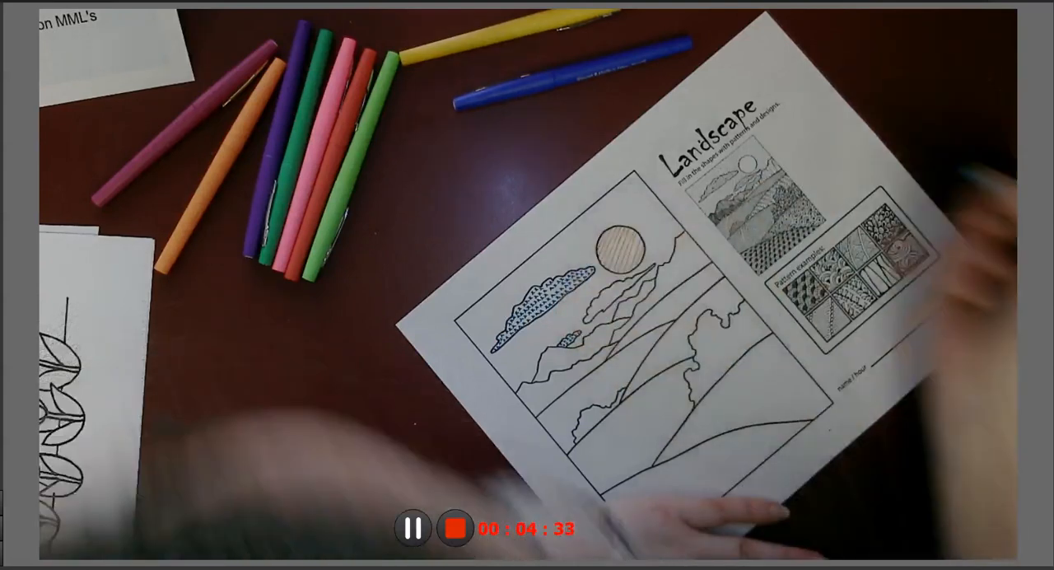